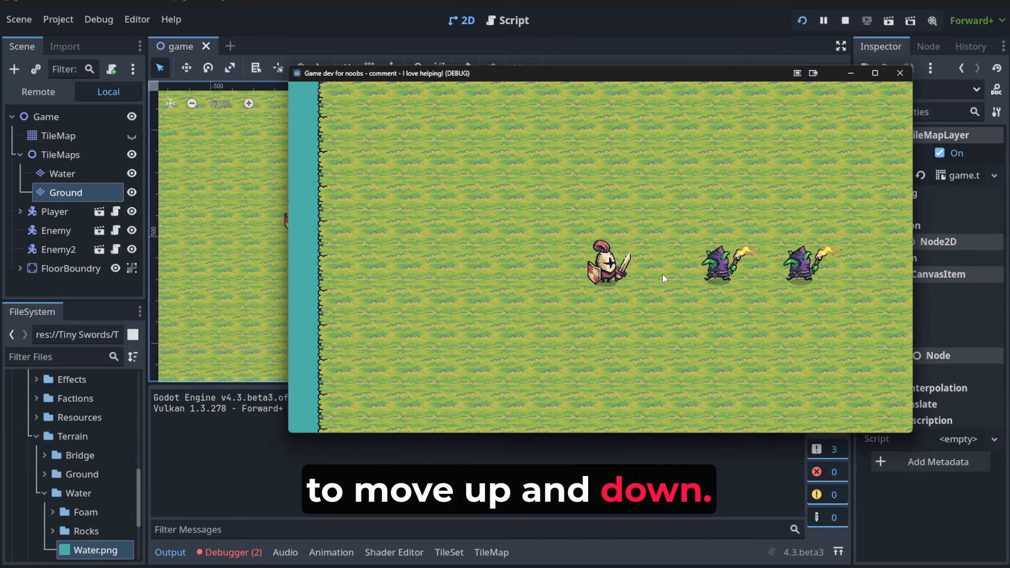
- Show the Input Map in Project Settings with built-in actions like ui_left and ui_right listed
click(901, 73)
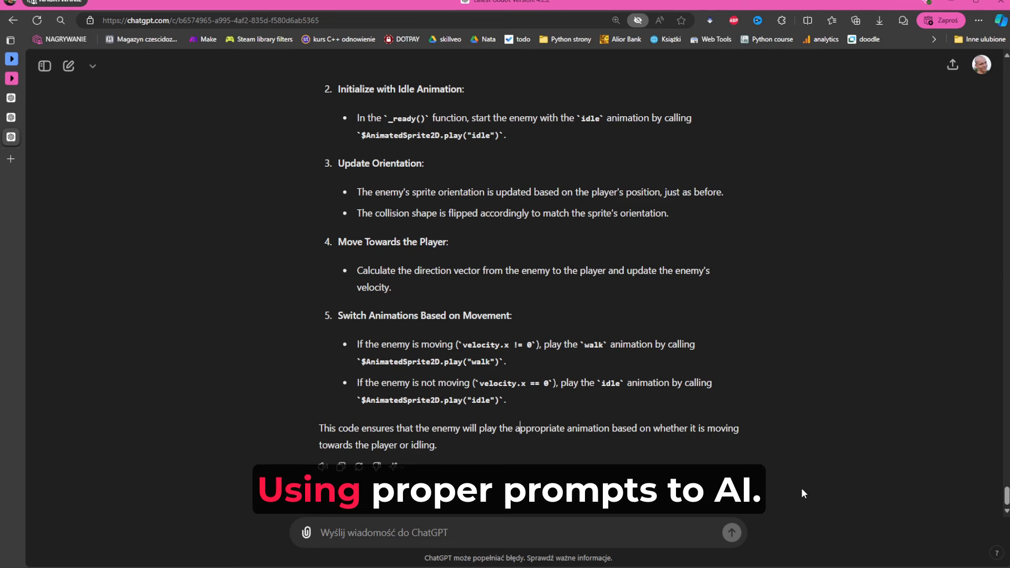
mouse_move(788, 530)
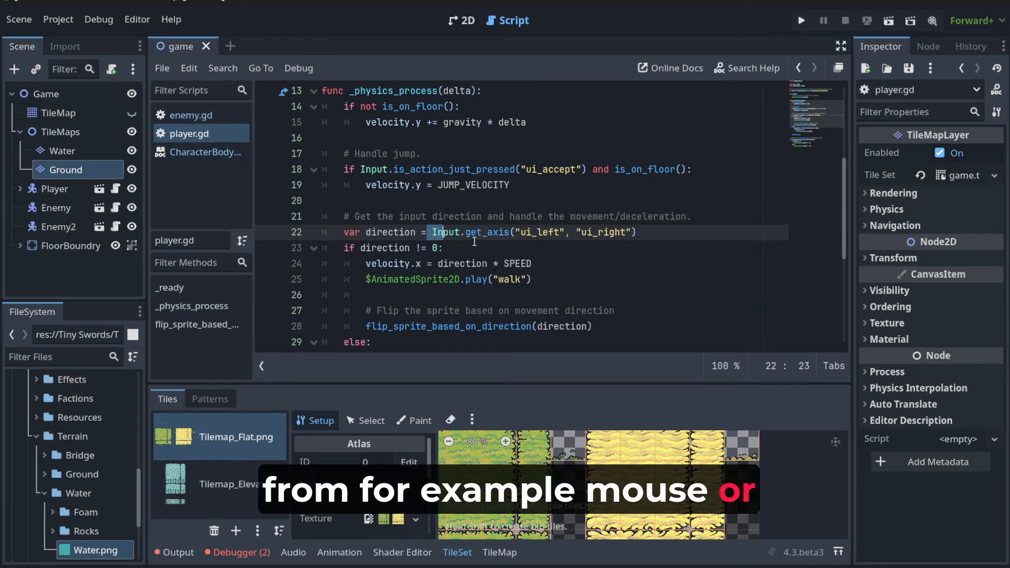
mouse_move(505, 250)
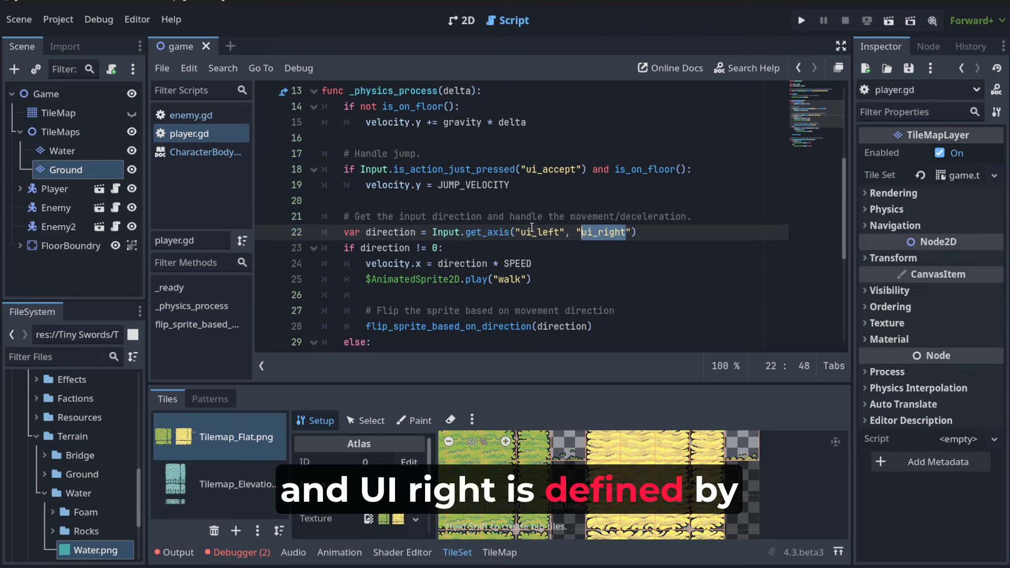
click(58, 20)
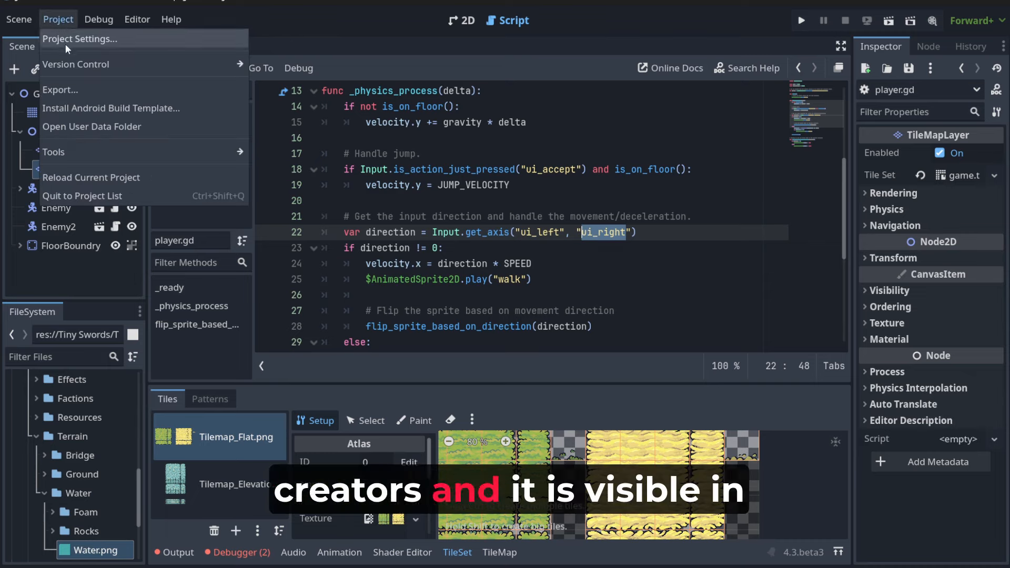
click(82, 38)
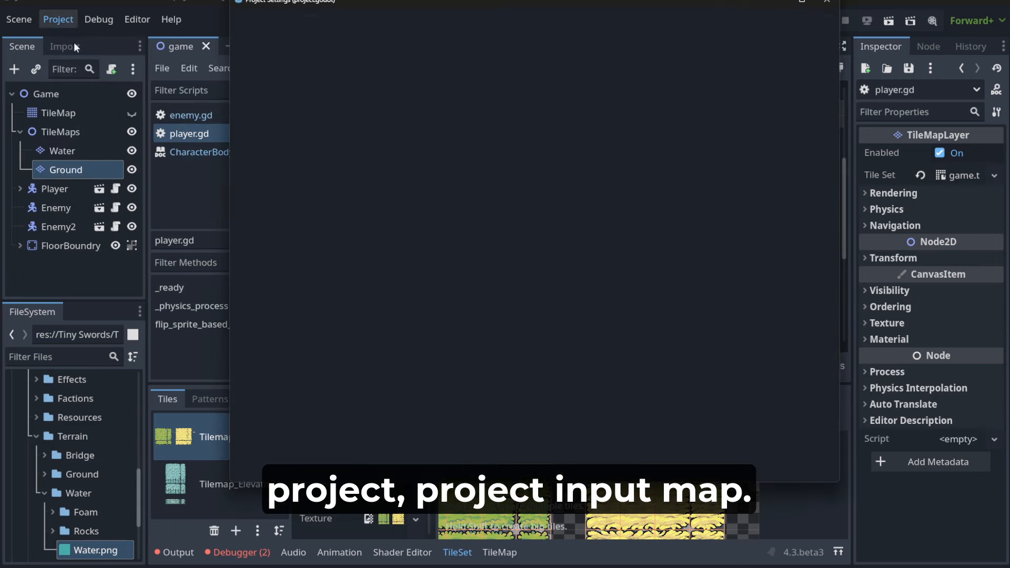
click(314, 25)
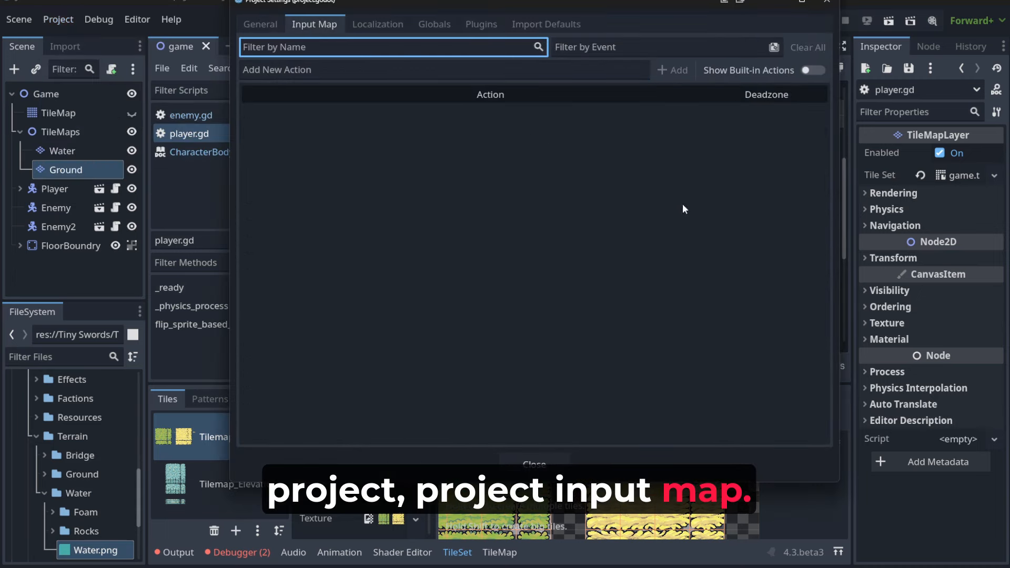
click(812, 70)
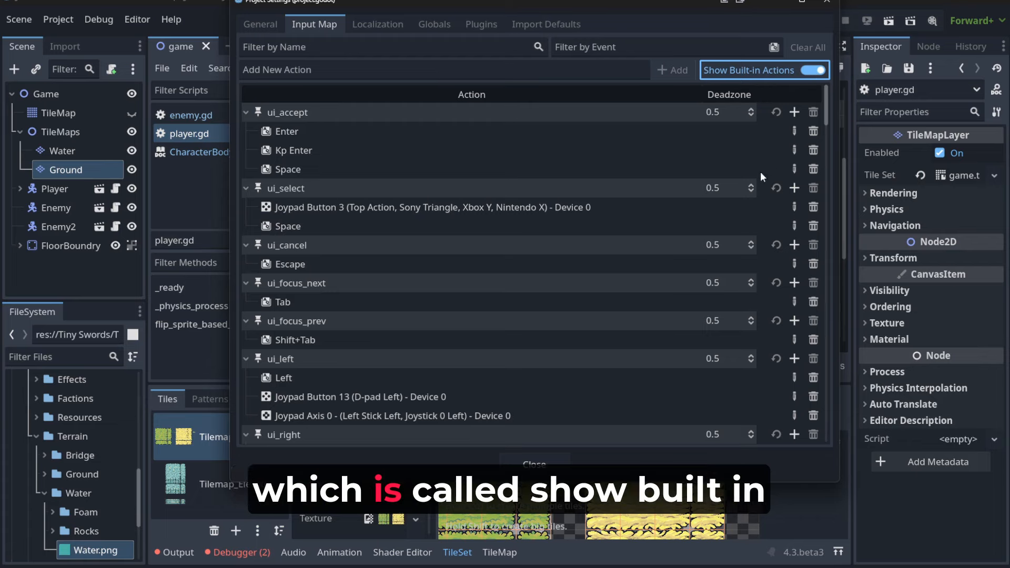
mouse_move(421, 264)
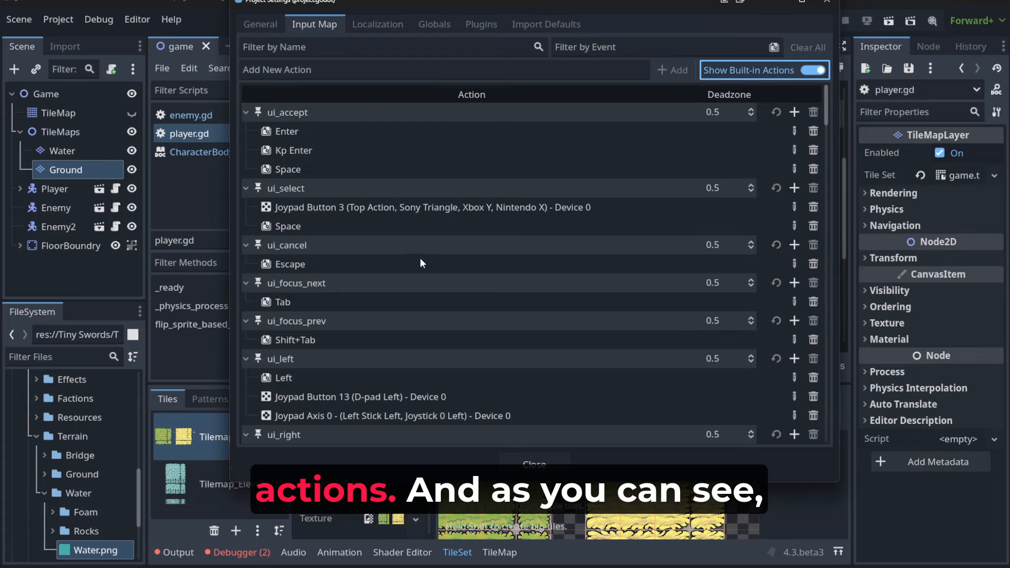
scroll(down, 3)
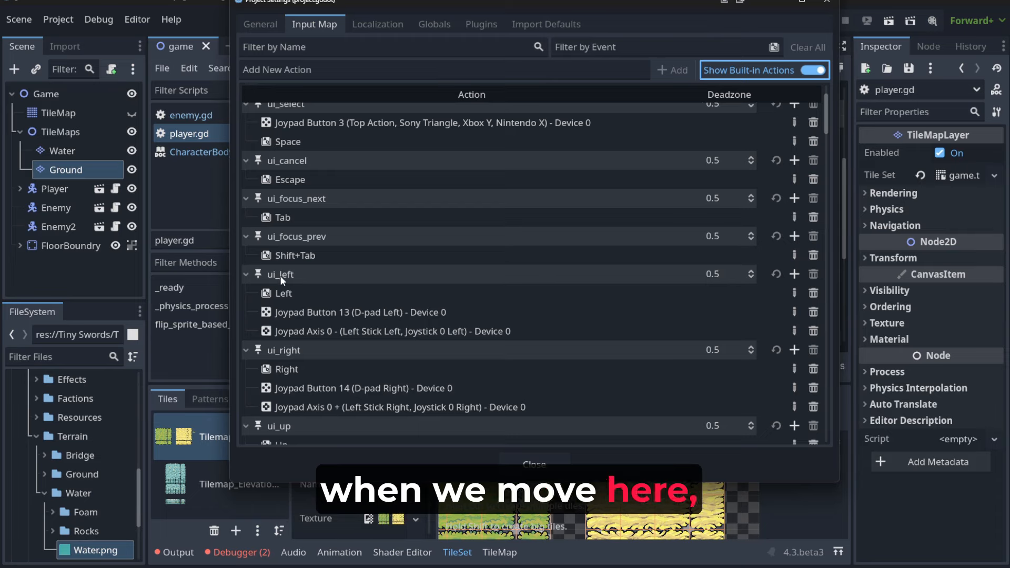
mouse_move(335, 352)
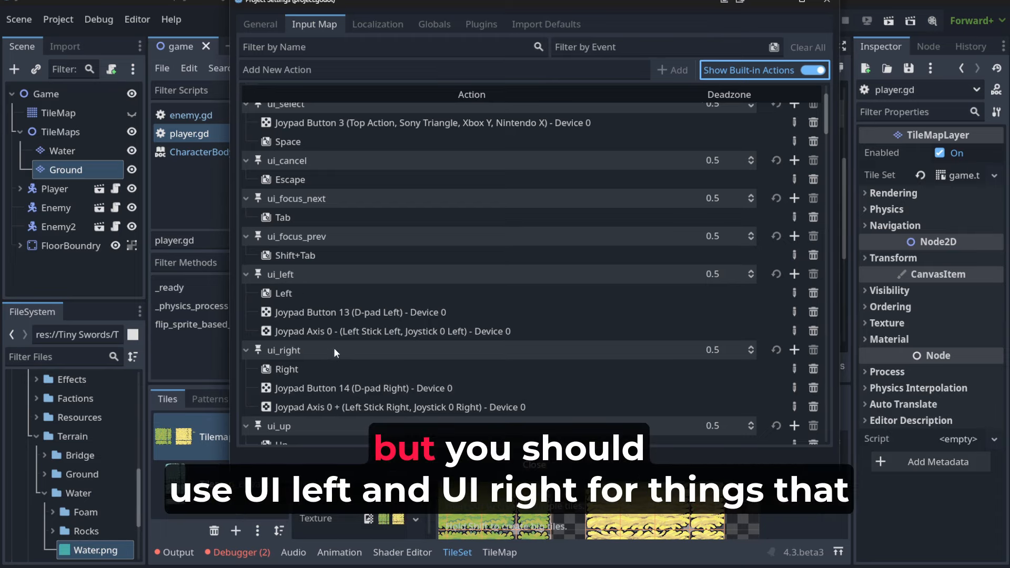
mouse_move(312, 320)
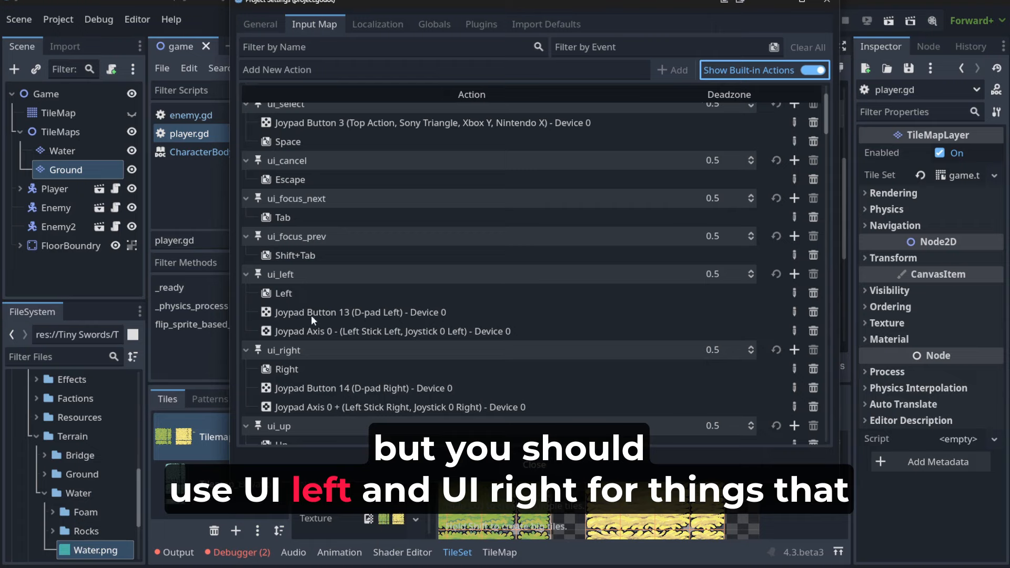
mouse_move(276, 359)
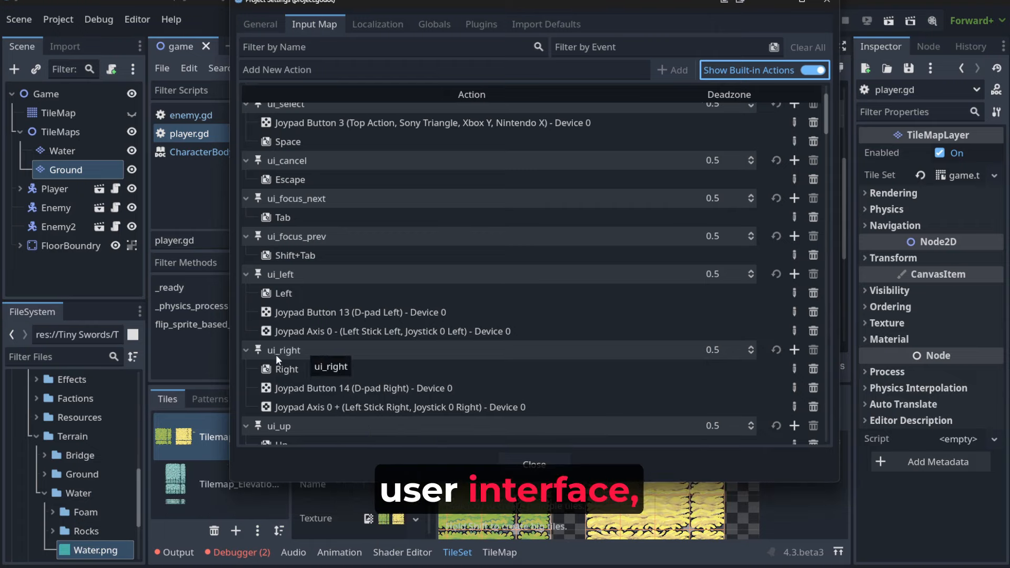
mouse_move(329, 355)
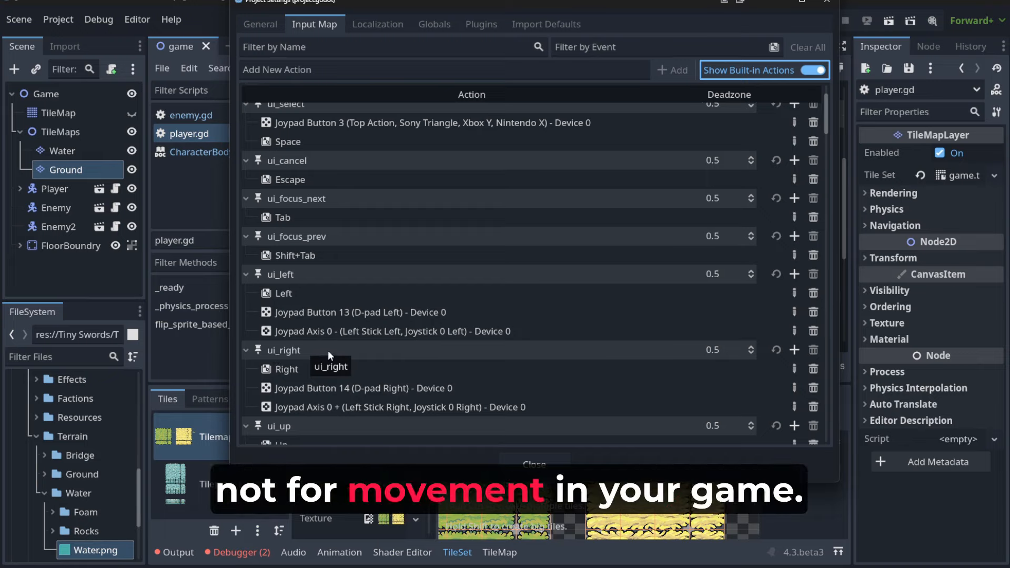
mouse_move(565, 417)
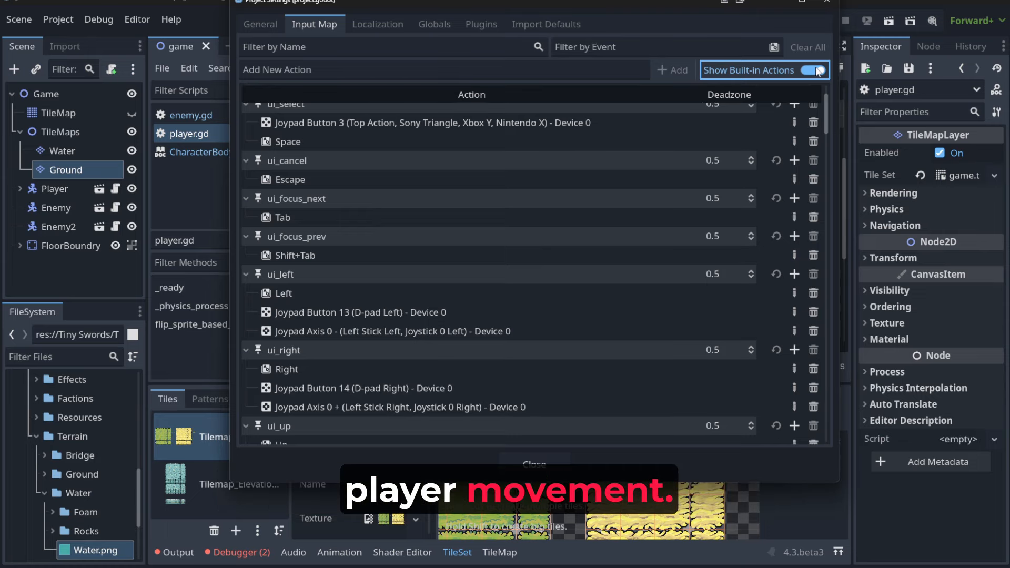
- Hide built-in actions and add a new move_left action
click(815, 70)
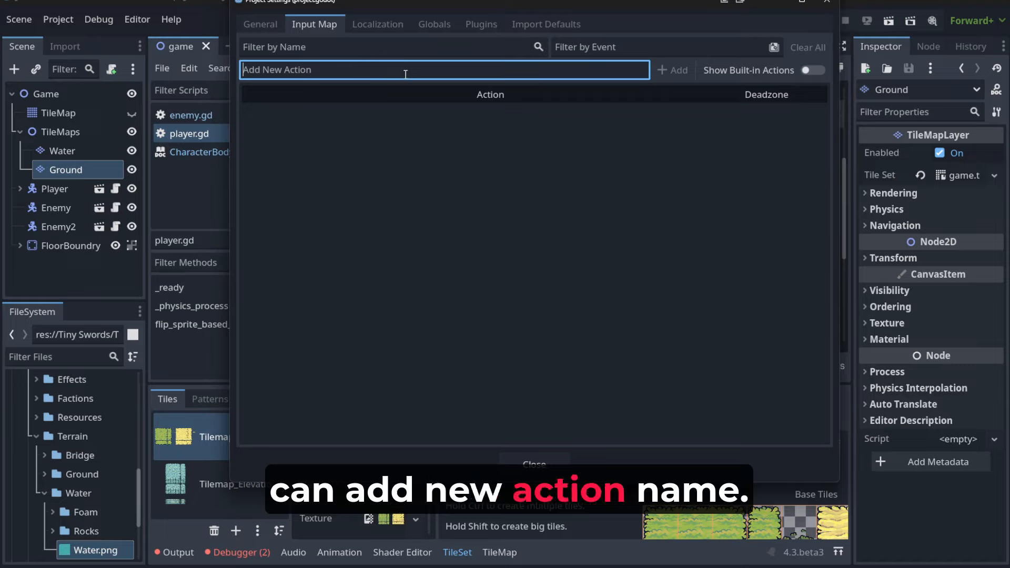
text(move_left)
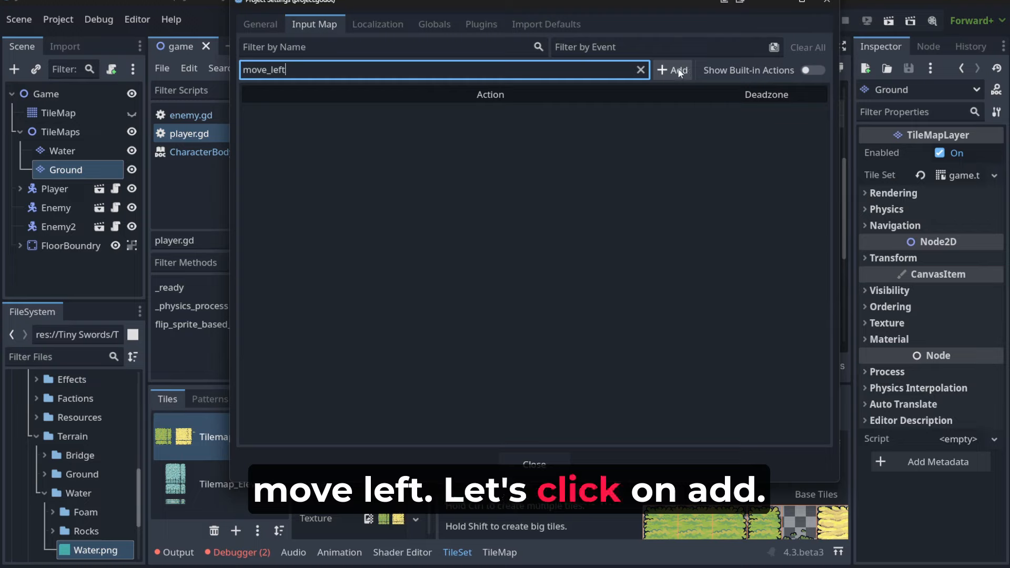
click(672, 69)
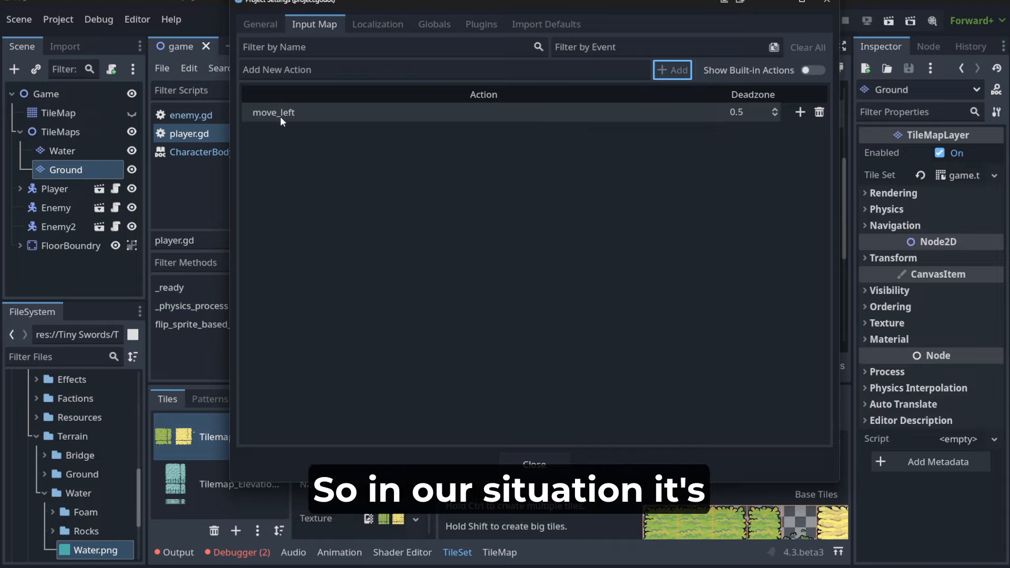
mouse_move(398, 176)
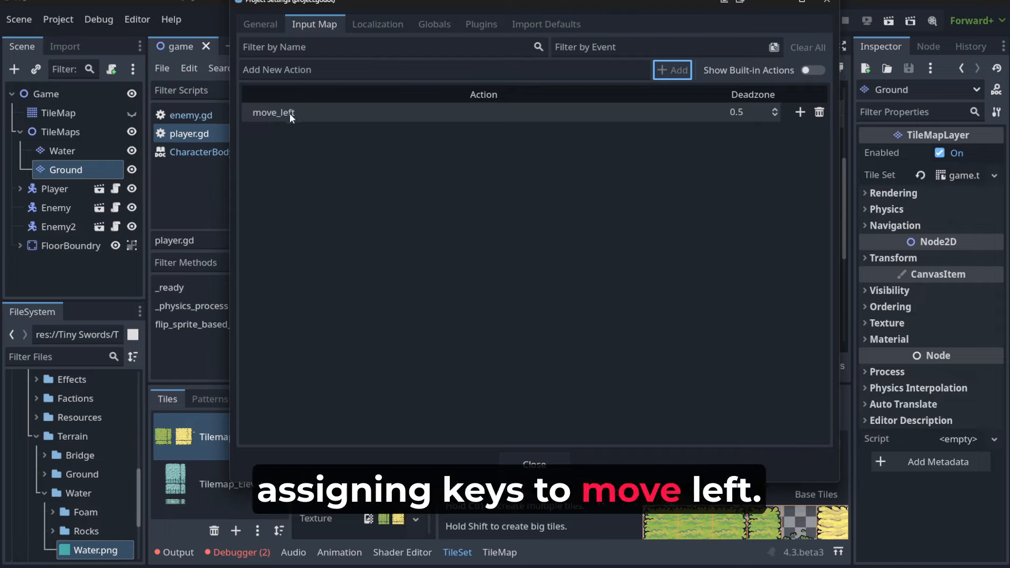
mouse_move(800, 112)
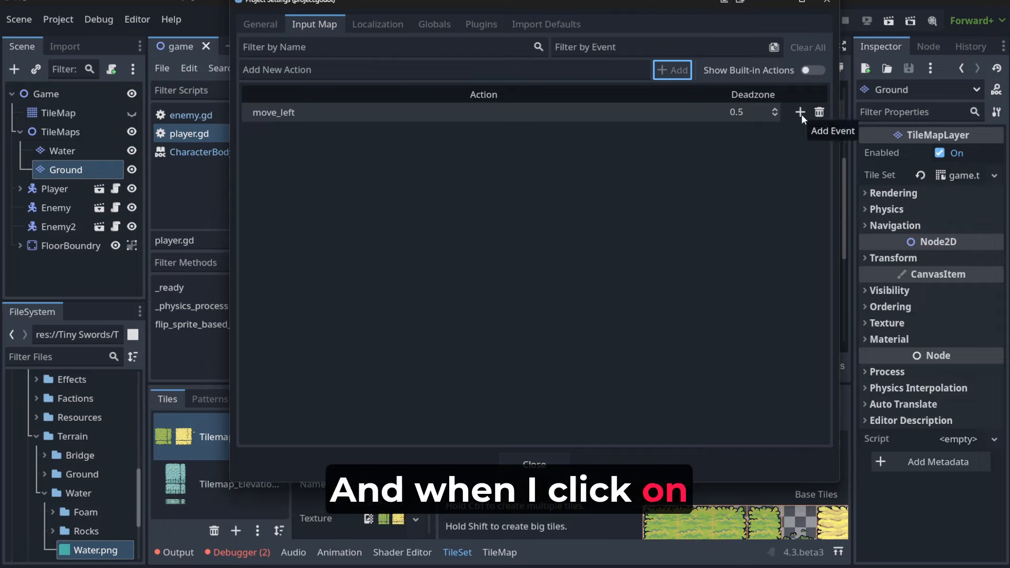
- Bind move_left to the left arrow key, D-pad left and left stick
click(800, 112)
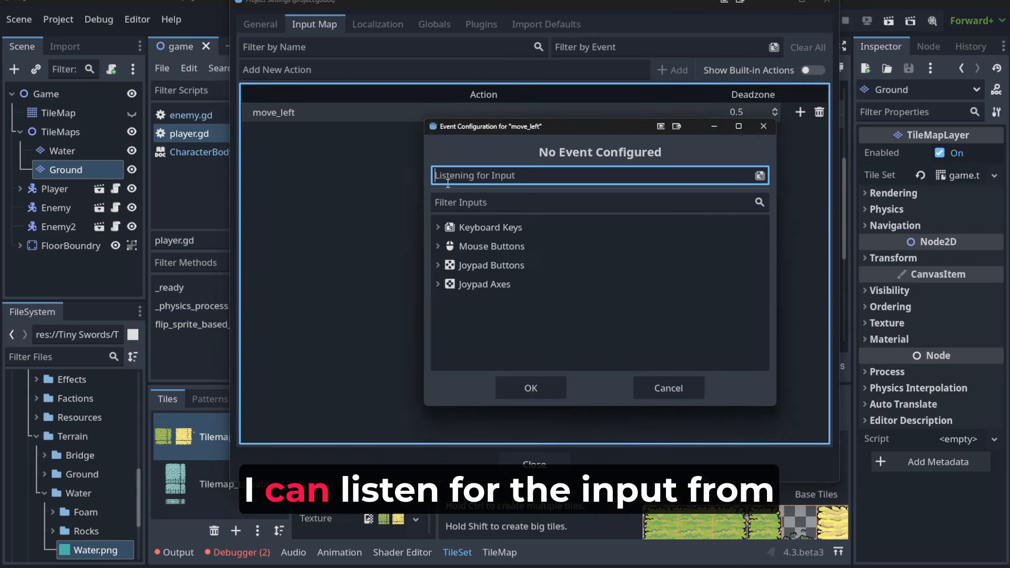
mouse_move(573, 174)
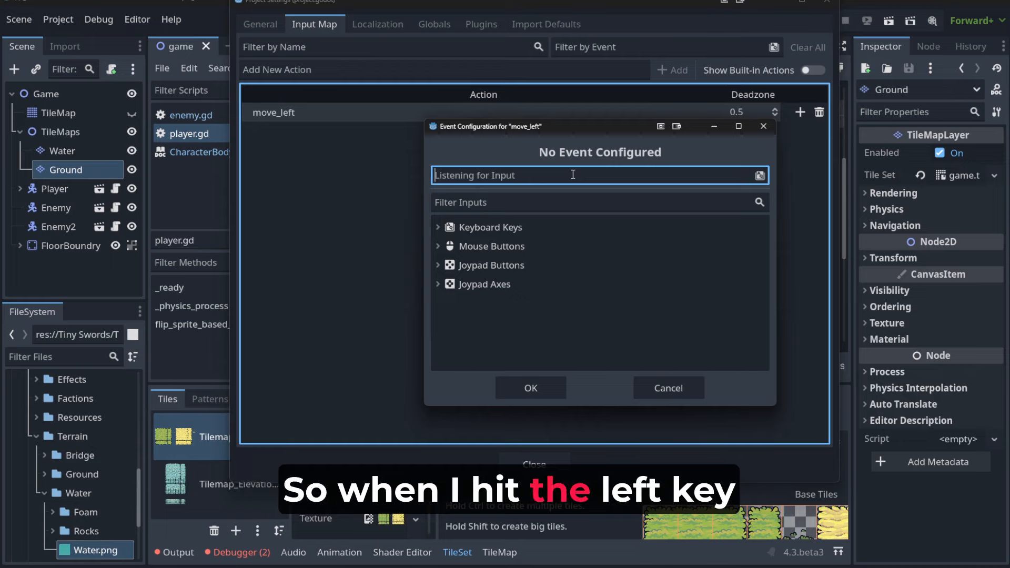
key(Left)
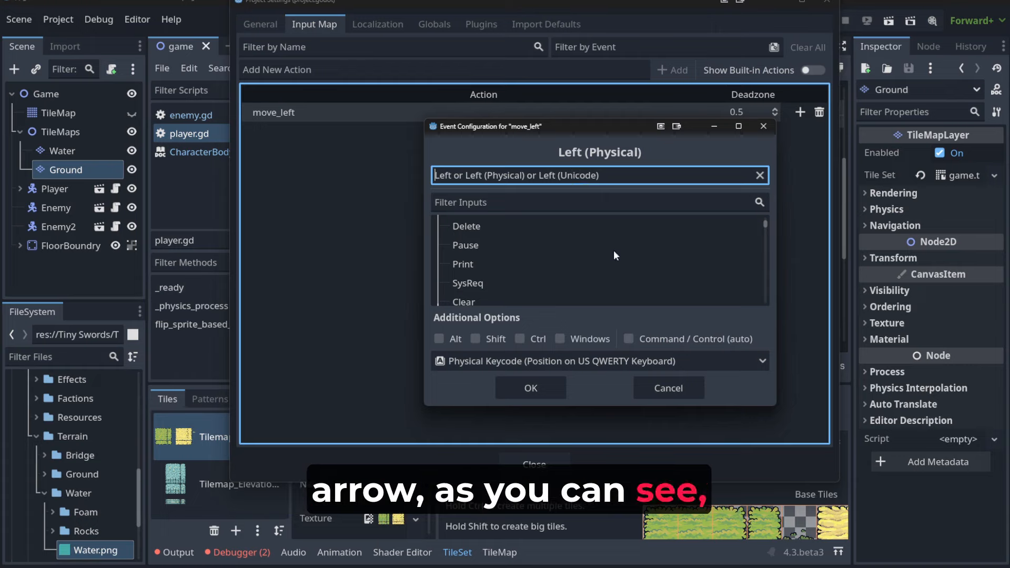
mouse_move(465, 207)
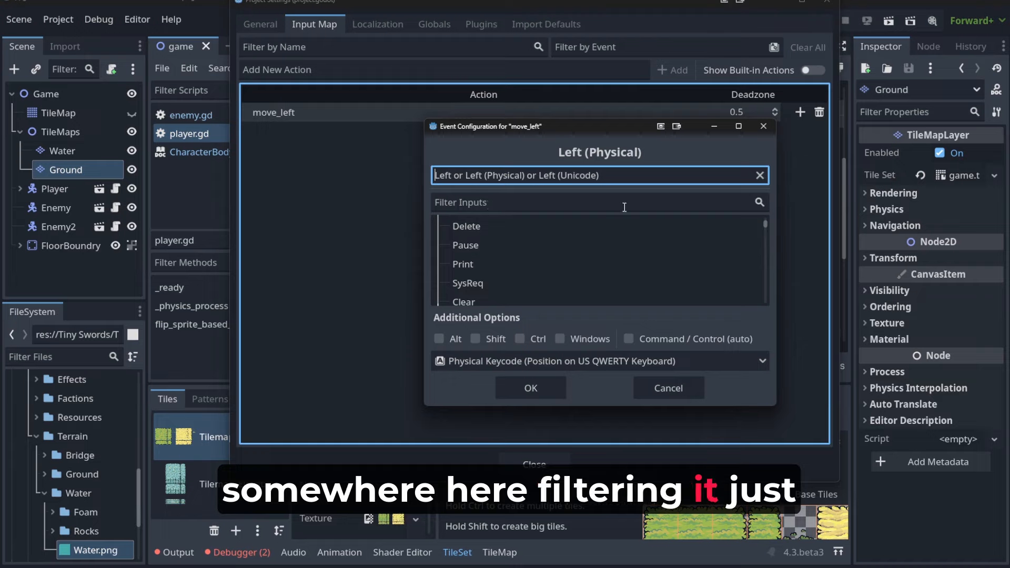
click(530, 388)
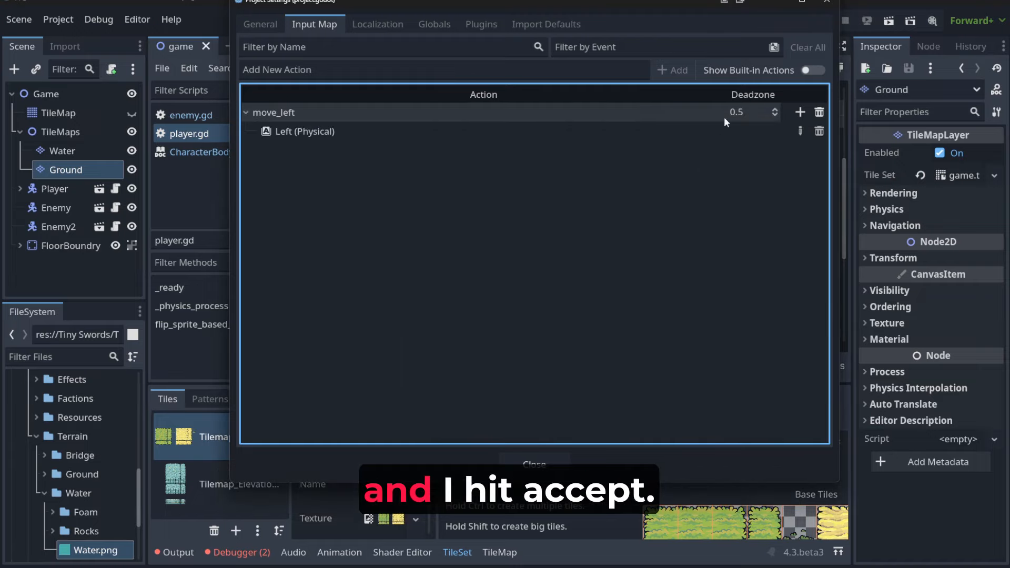
click(800, 112)
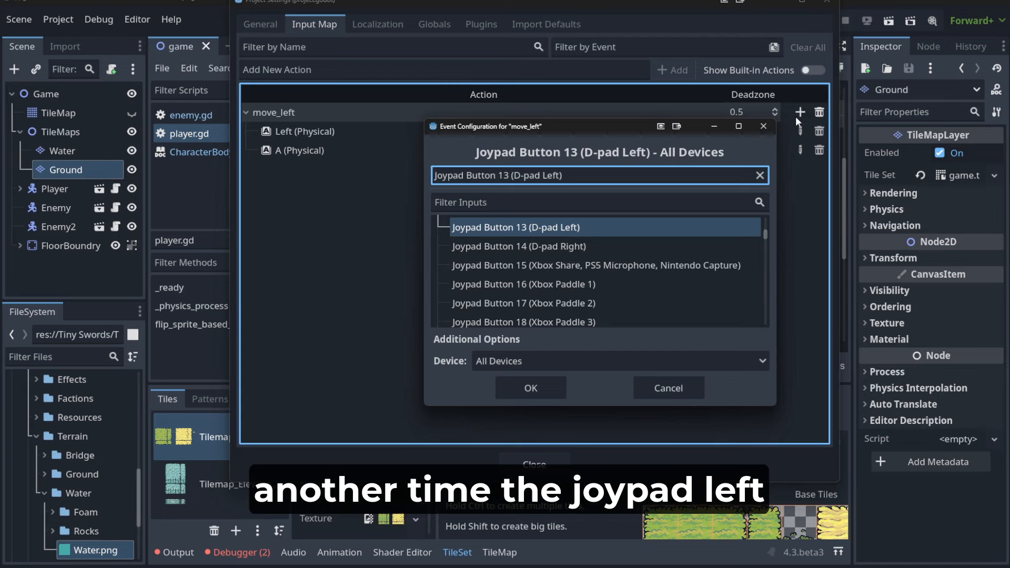
click(531, 388)
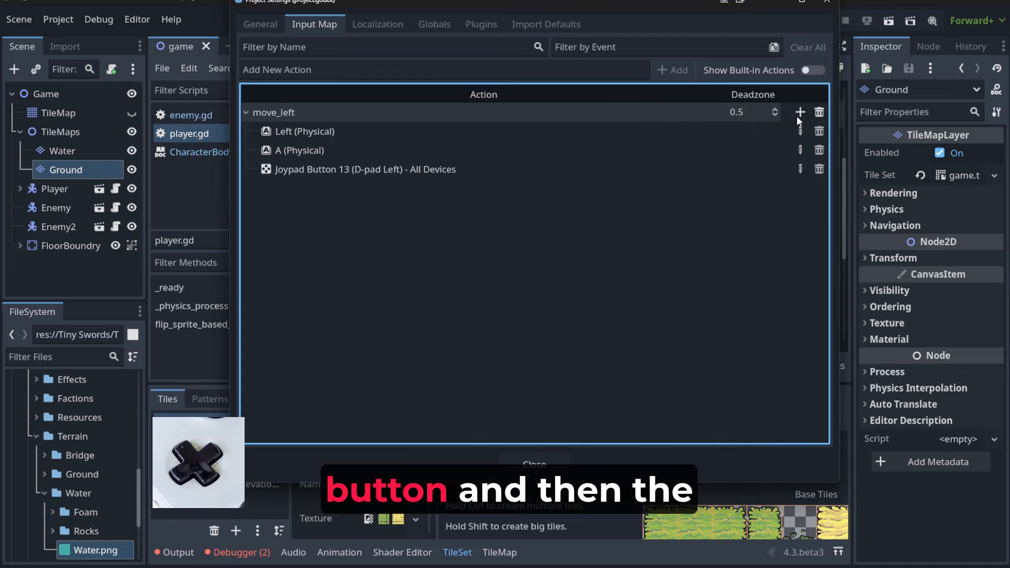
click(800, 112)
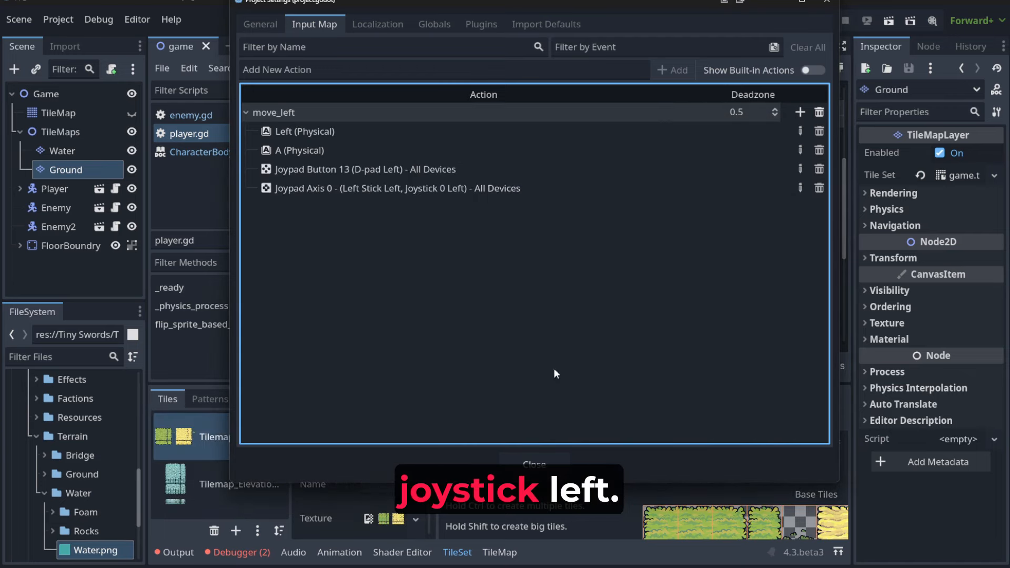
- Add the move_right action and start binding its input events
text(move)
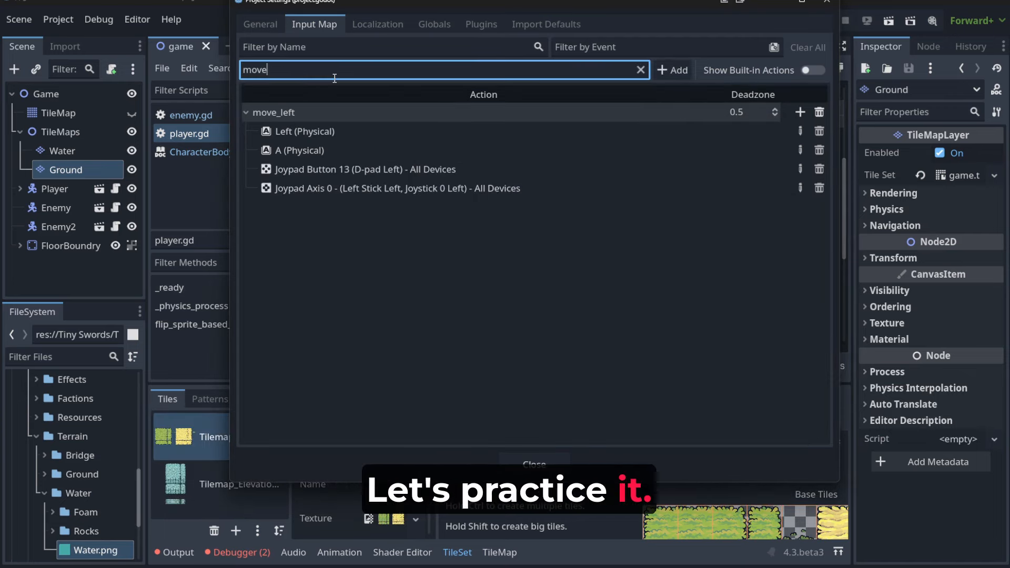
click(672, 70)
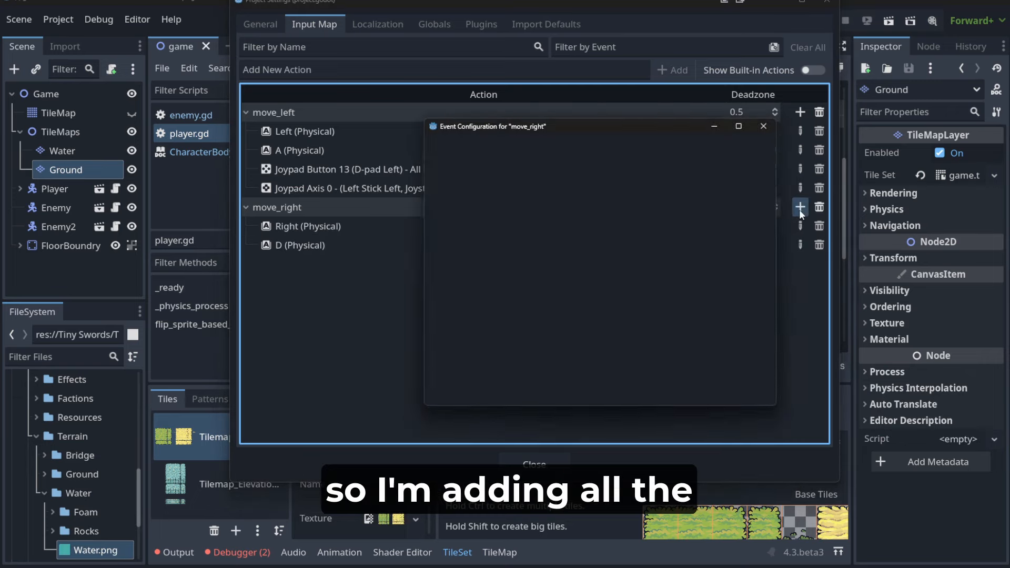
click(801, 207)
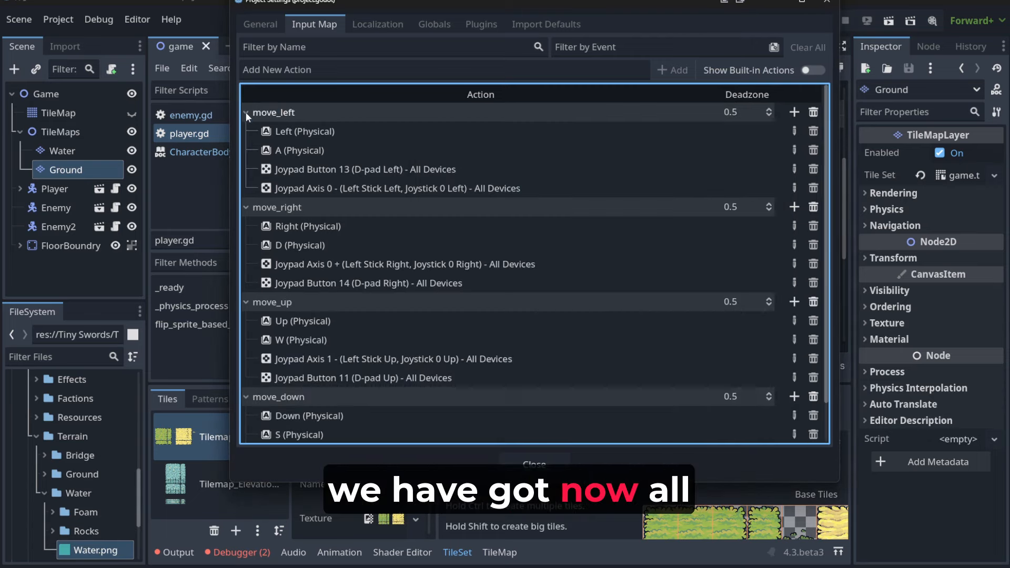
- Send ChatGPT the Input Map screenshot asking to update player.gd for up, down and diagonal movement
click(246, 114)
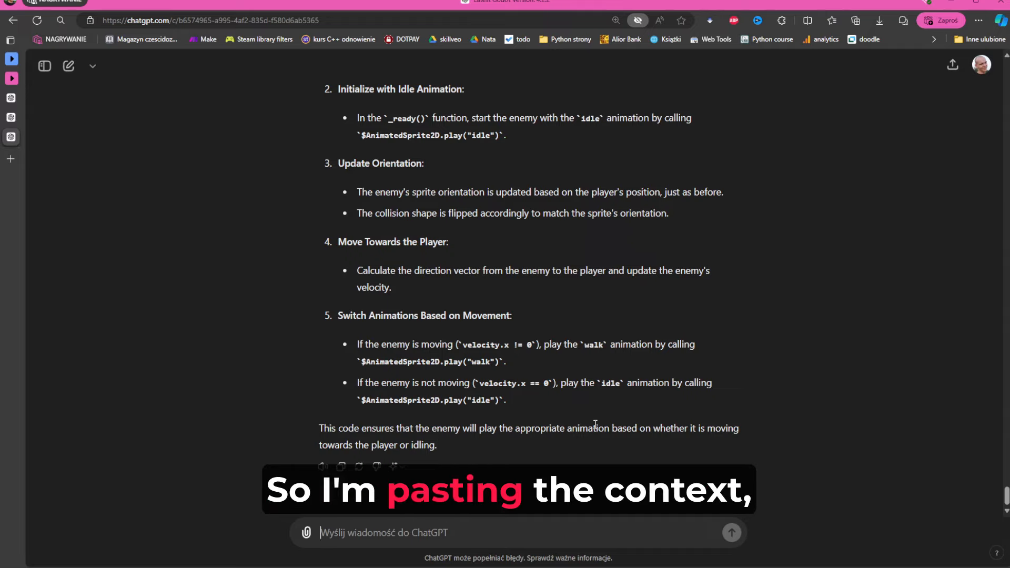
scroll(down, 3)
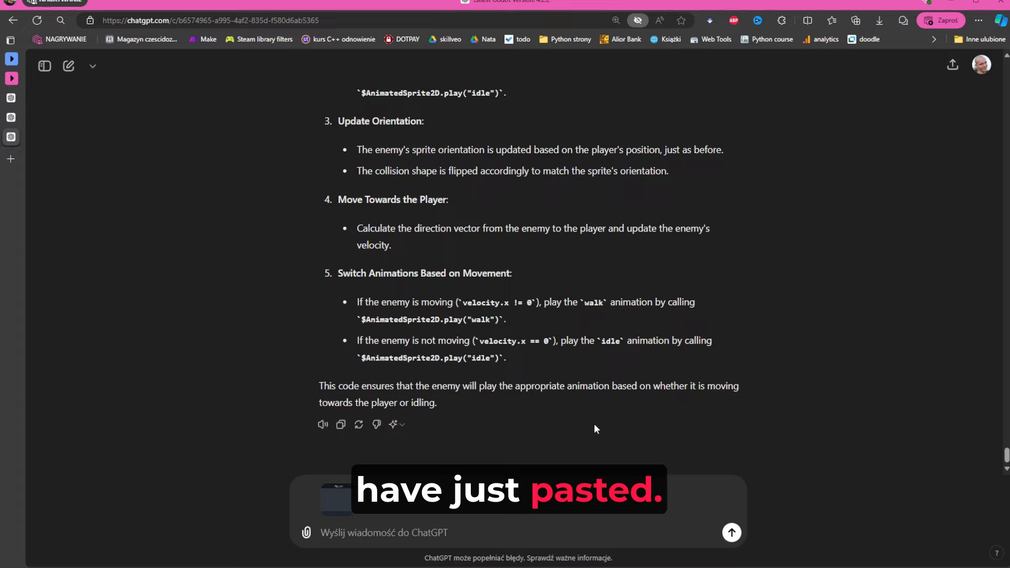
text(the screen)
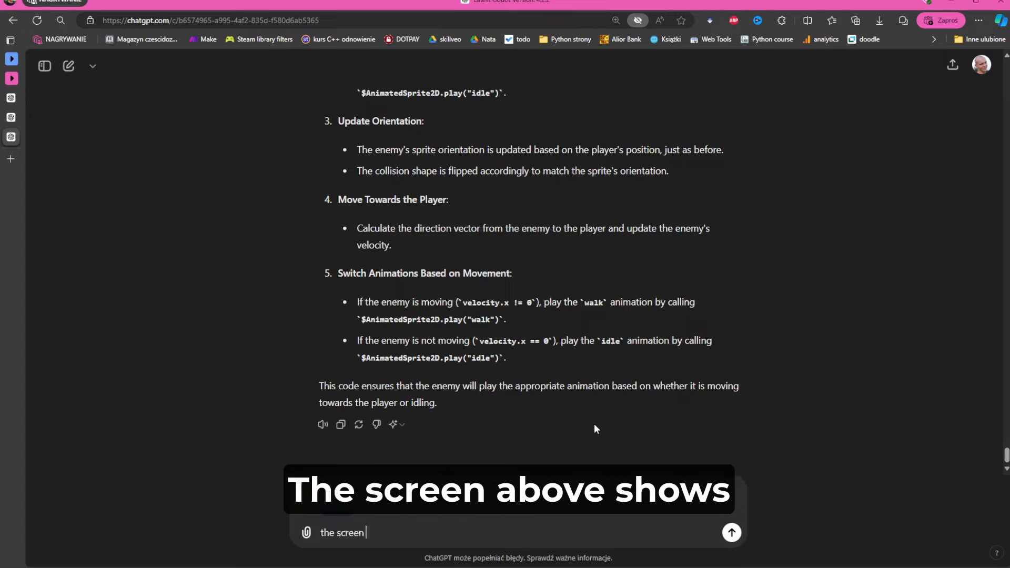
text(above shows movements actions i have)
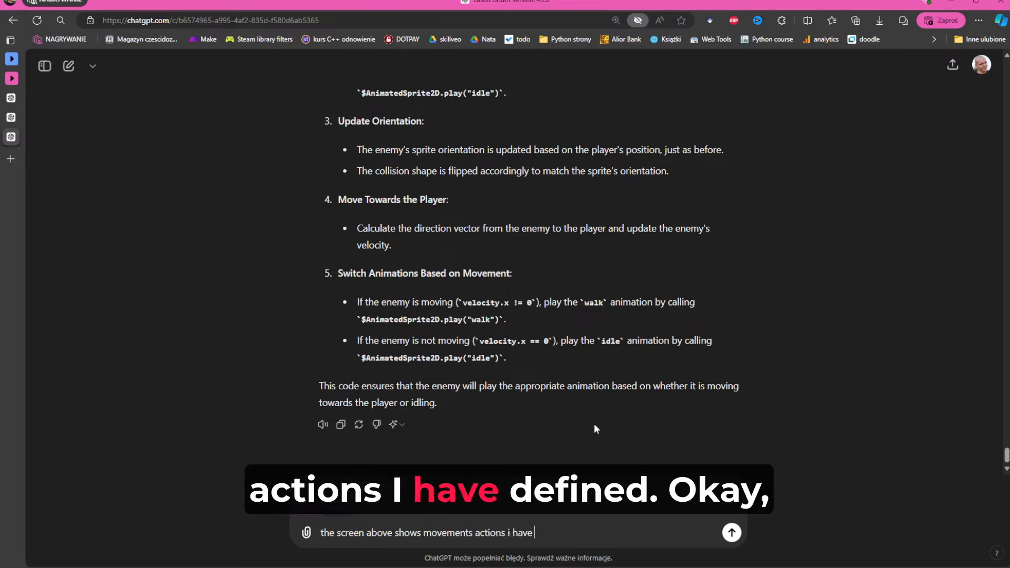
text(defined)
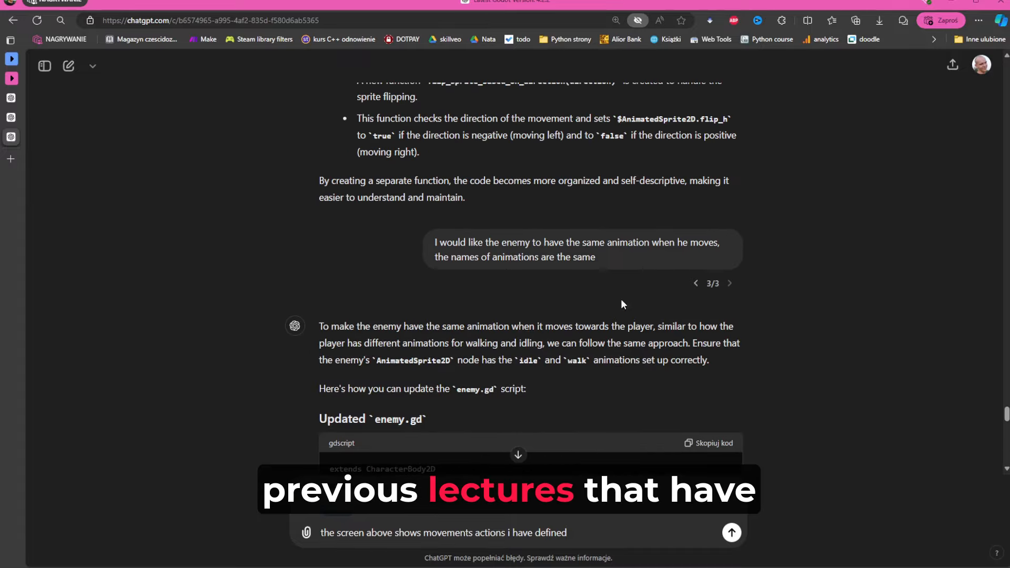
scroll(down, 3)
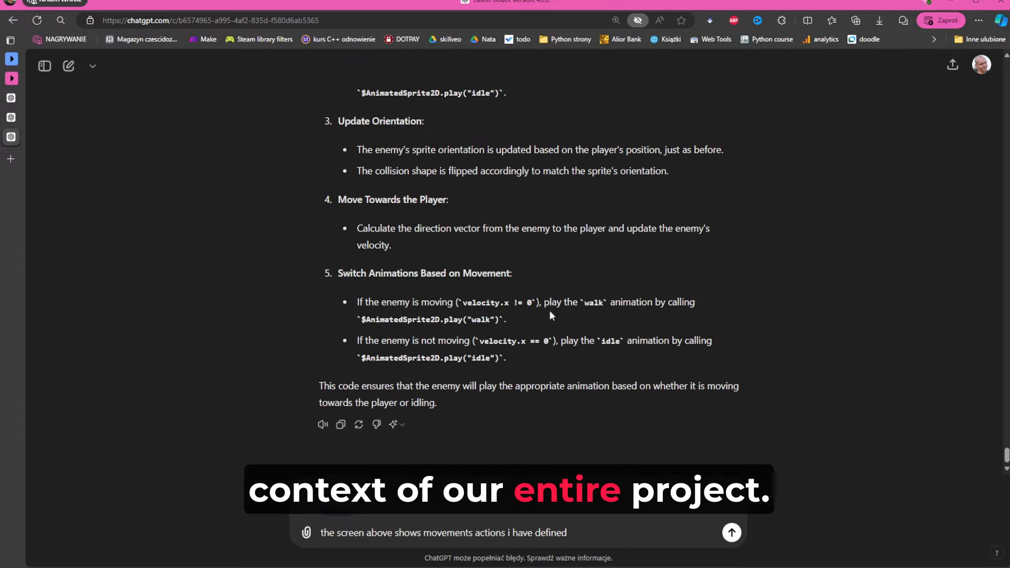
mouse_move(507, 388)
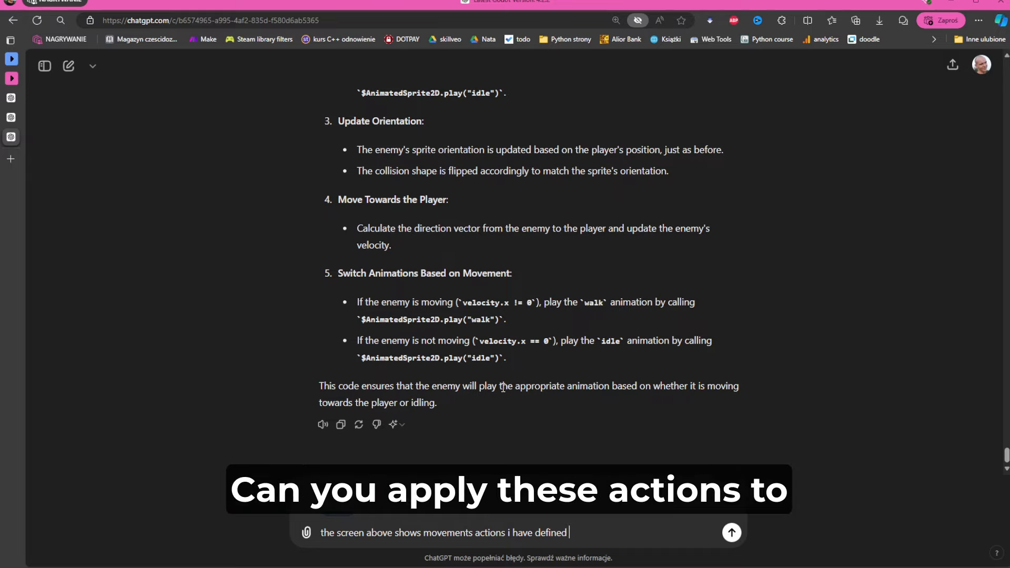
text(can you apply these actions to our)
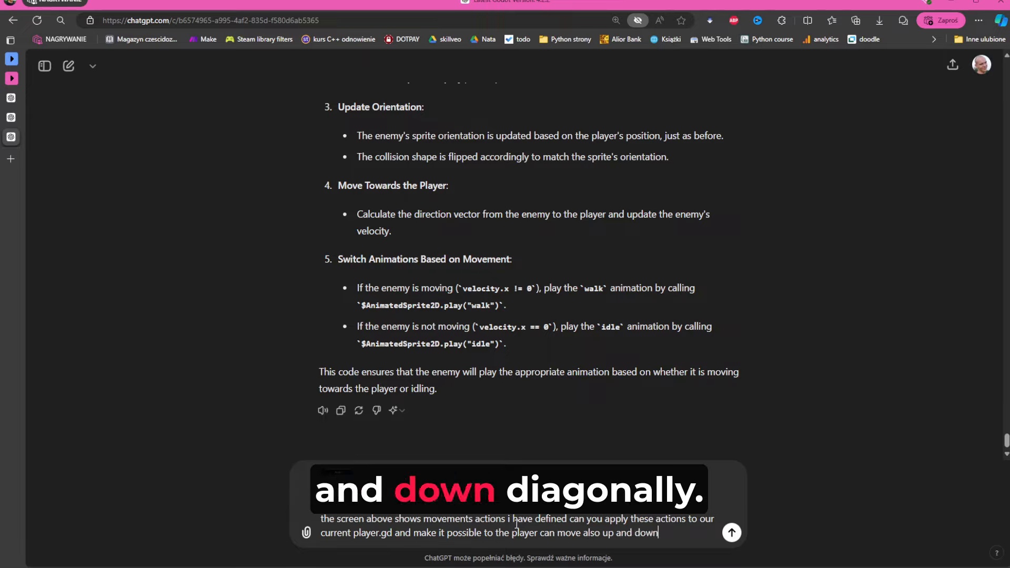
text((diagonal)
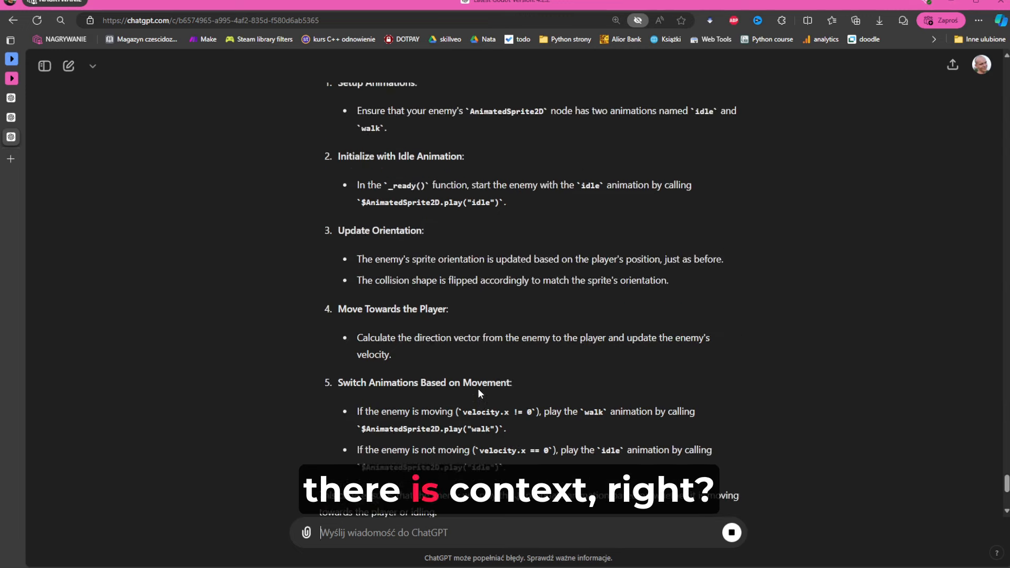
- Scroll through ChatGPT's updated player.gd script reply
scroll(down, 3)
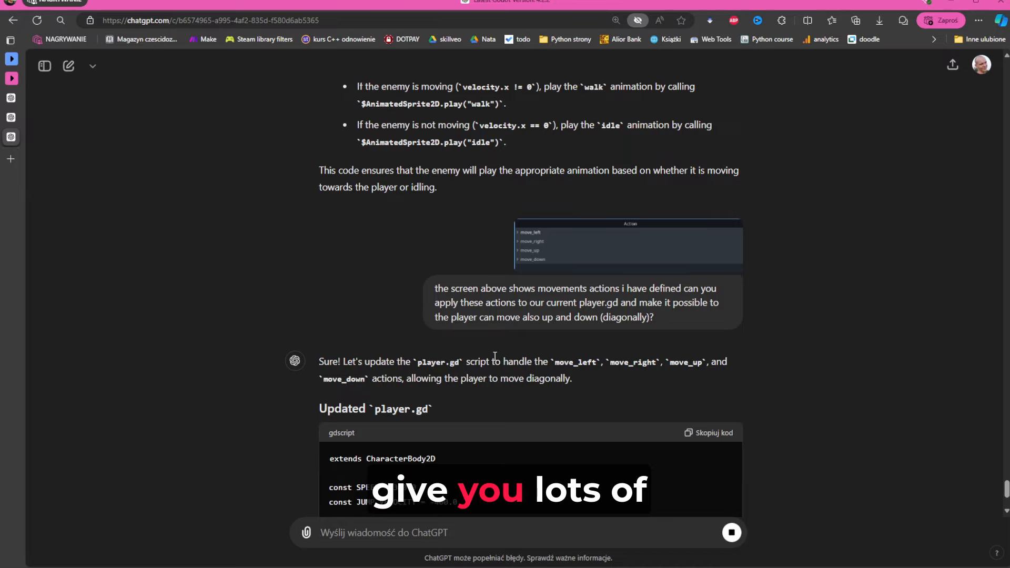
scroll(down, 3)
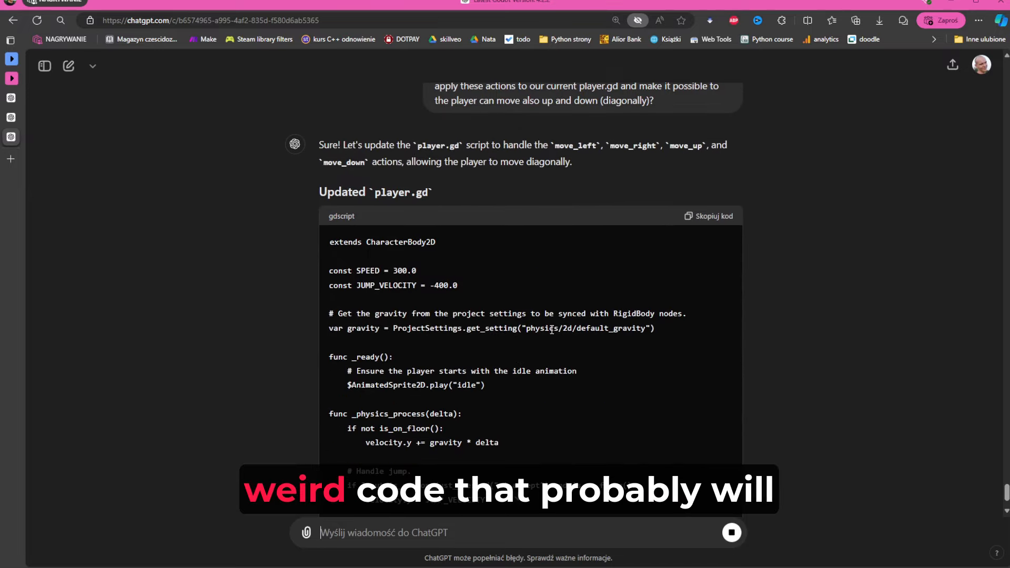
scroll(down, 3)
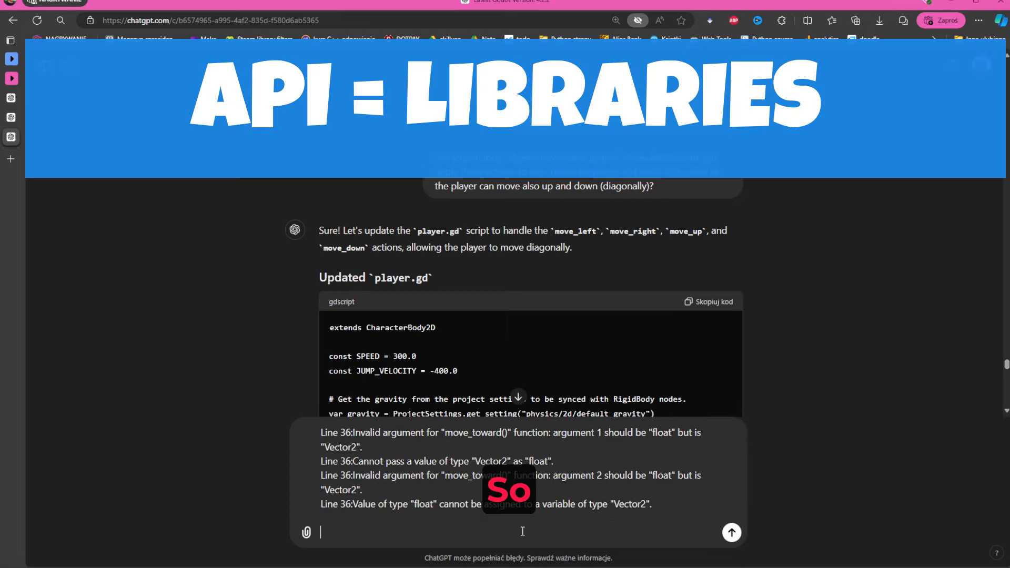
- Ask ChatGPT to fix these errors, checking the internet first
text(these are errors that happened please make)
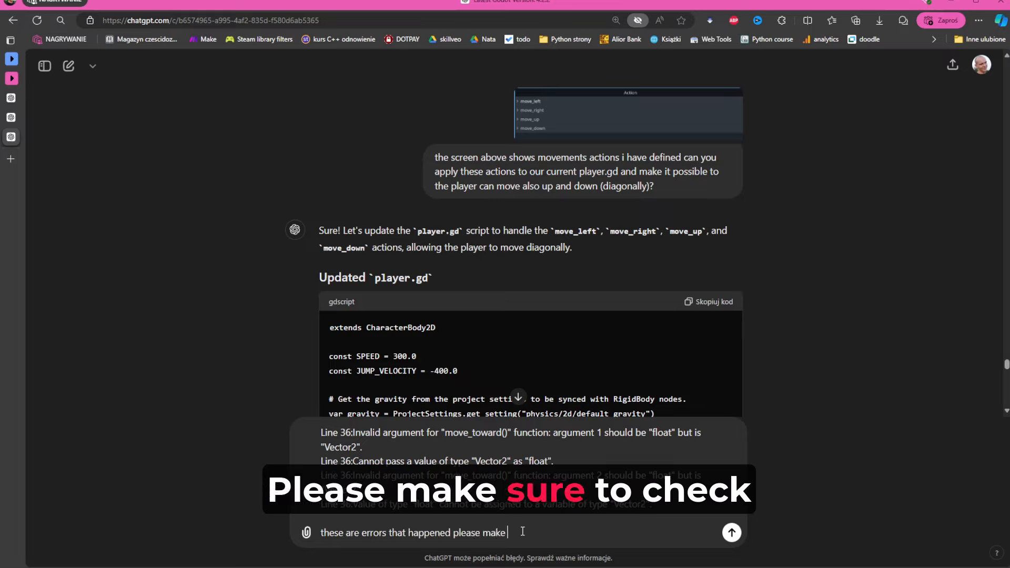
text(sure to check internet be)
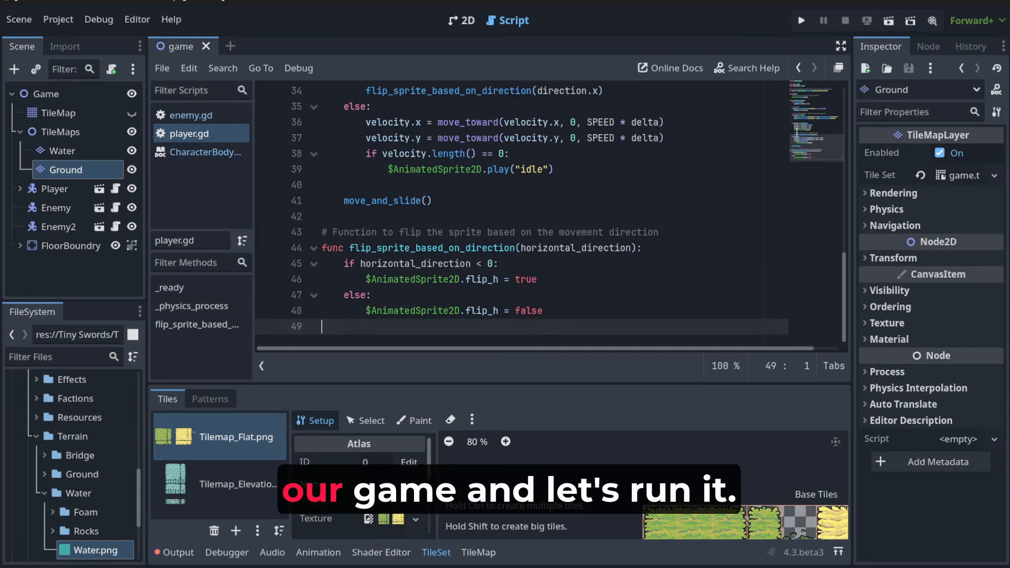
- Run the game to test player movement, then stop it
click(802, 20)
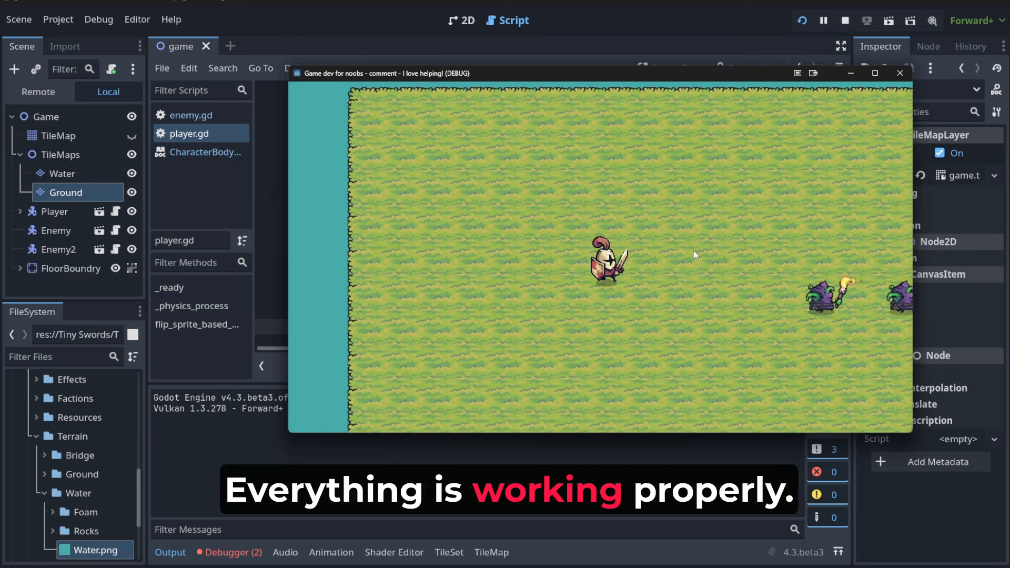
click(900, 73)
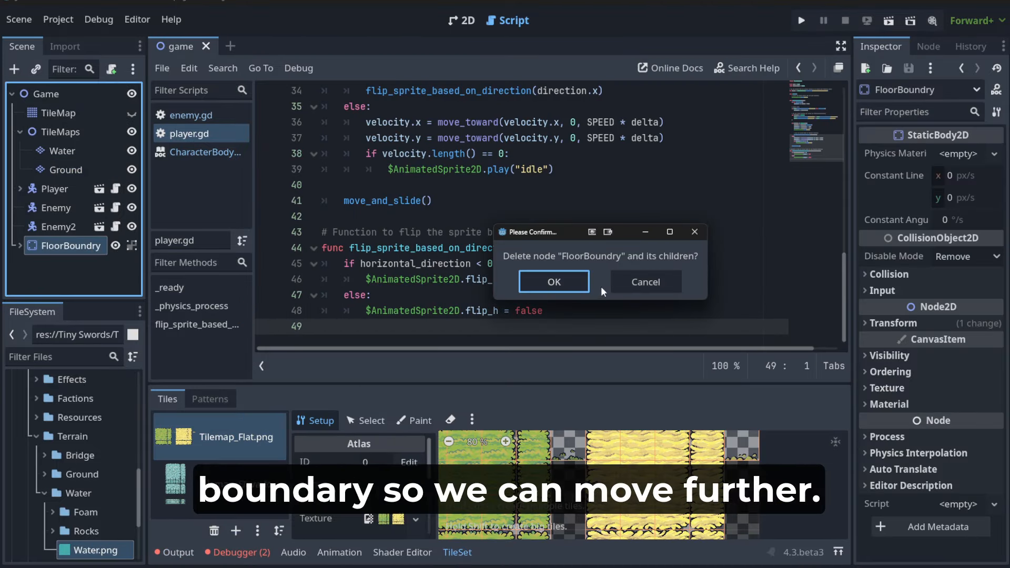
- Confirm deleting FloorBoundry and drop '* delta' from the move_toward lines 36–37
click(554, 282)
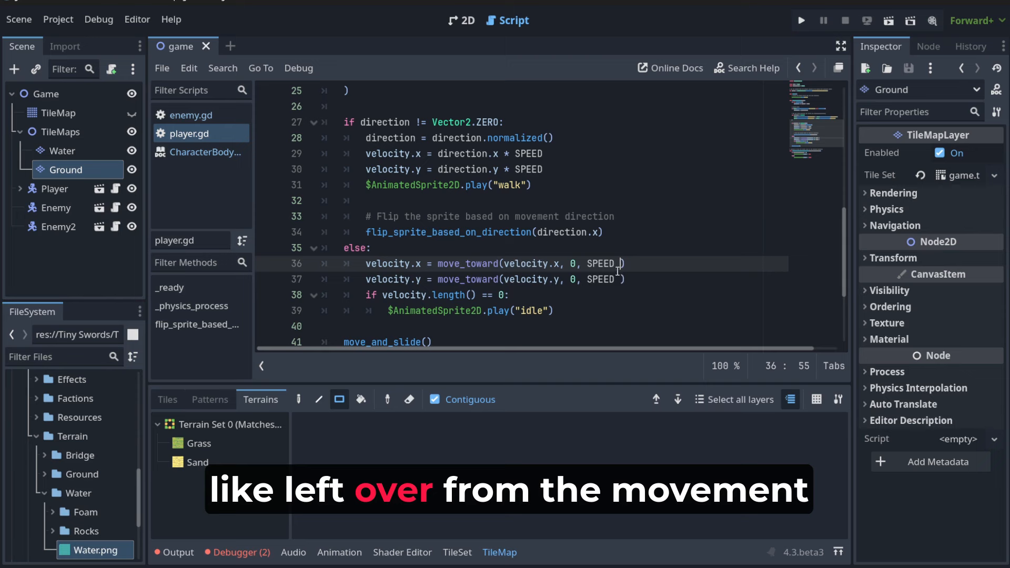
click(801, 20)
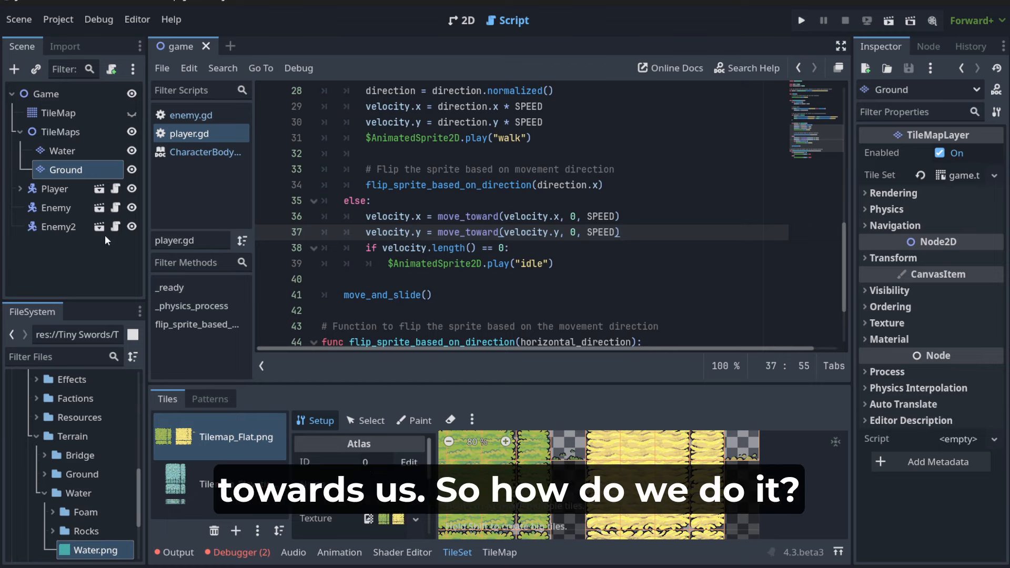
- Ask ChatGPT to make enemy.gd follow the player in any direction and review the script
click(192, 115)
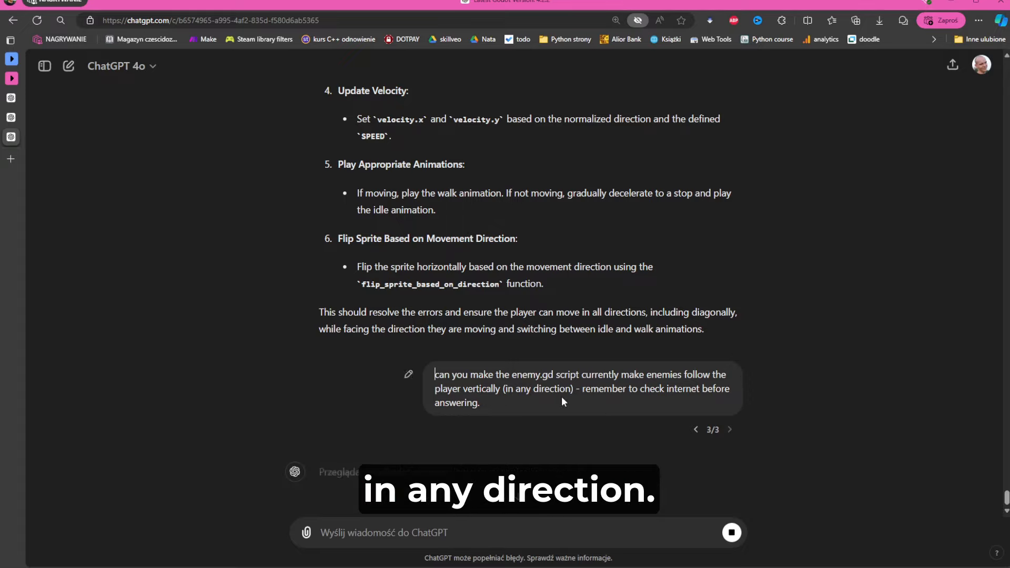
scroll(down, 3)
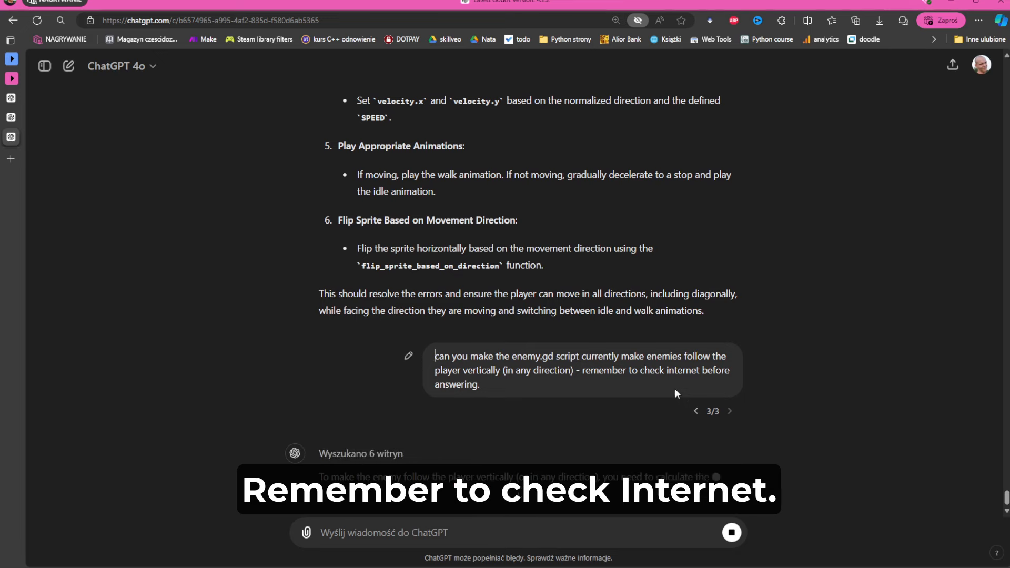
scroll(down, 3)
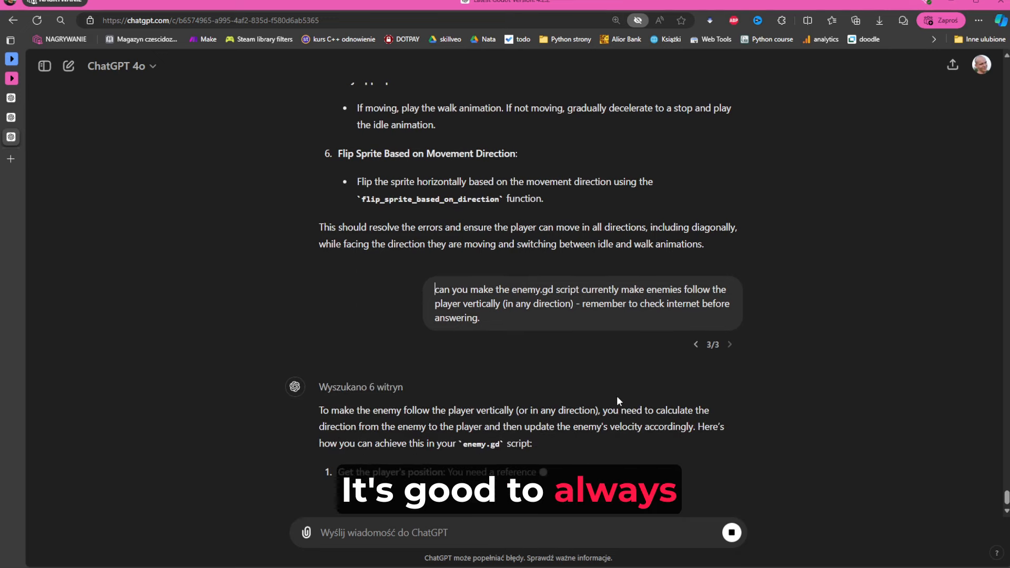
scroll(down, 3)
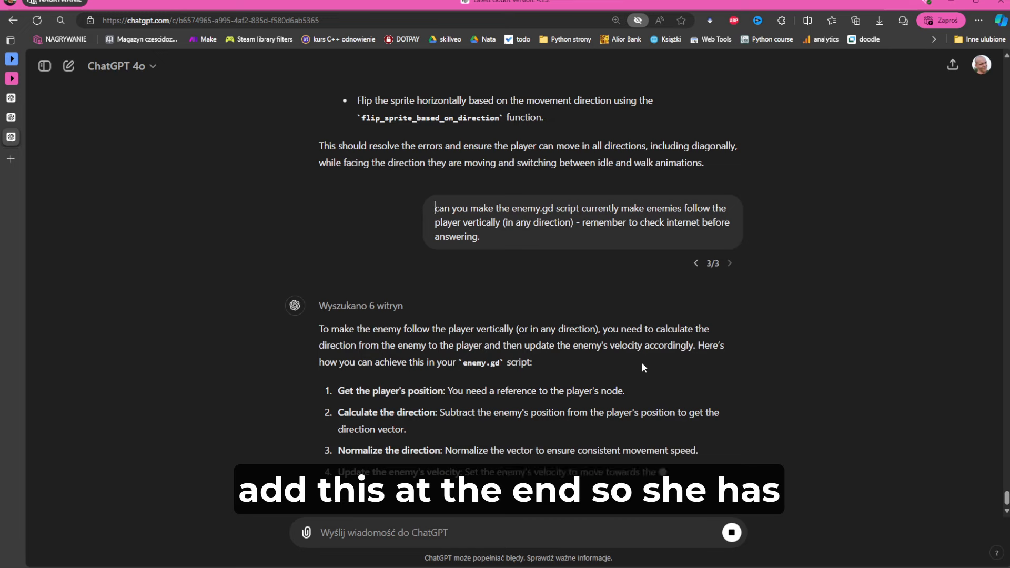
scroll(down, 3)
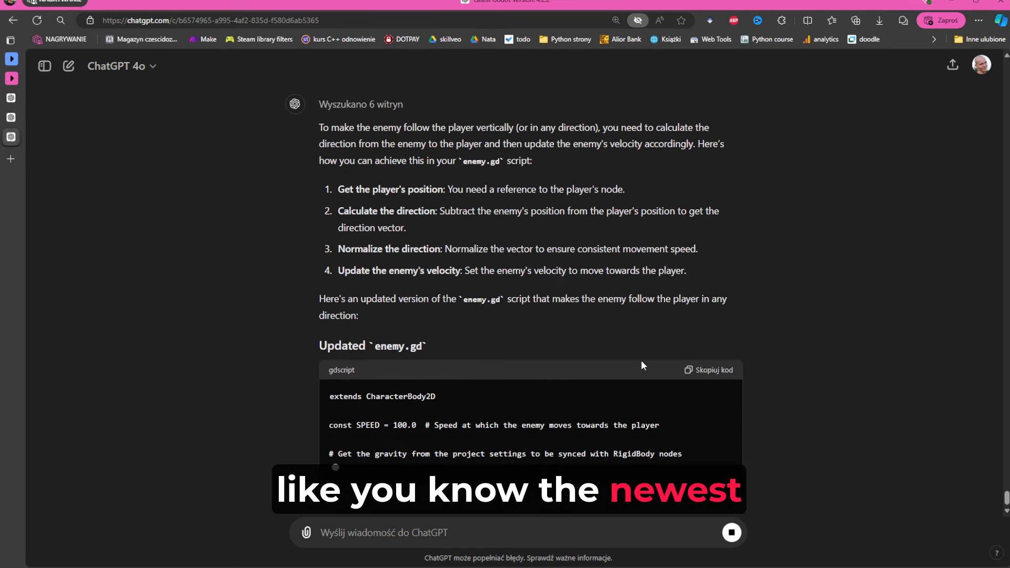
scroll(down, 3)
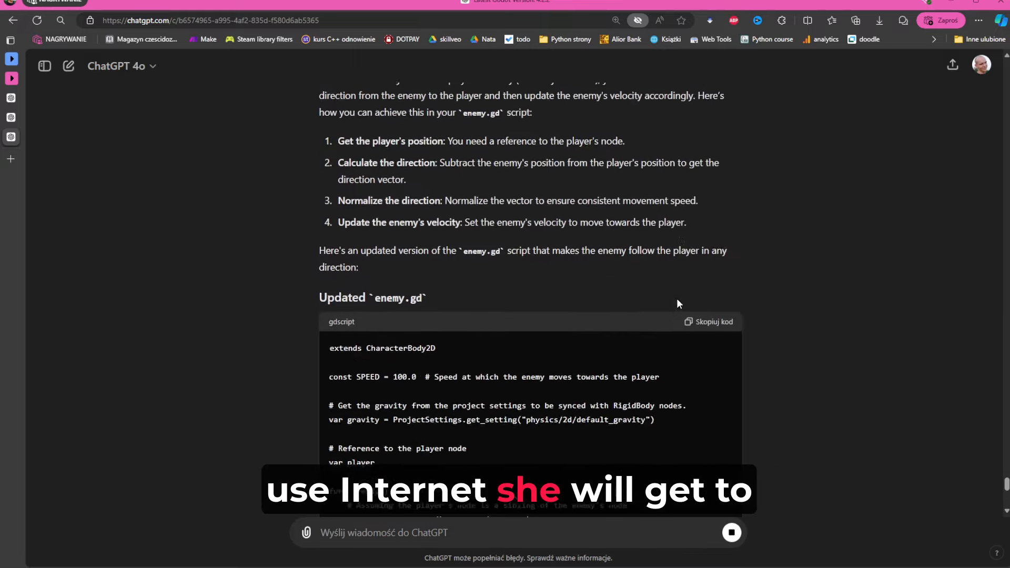
scroll(down, 3)
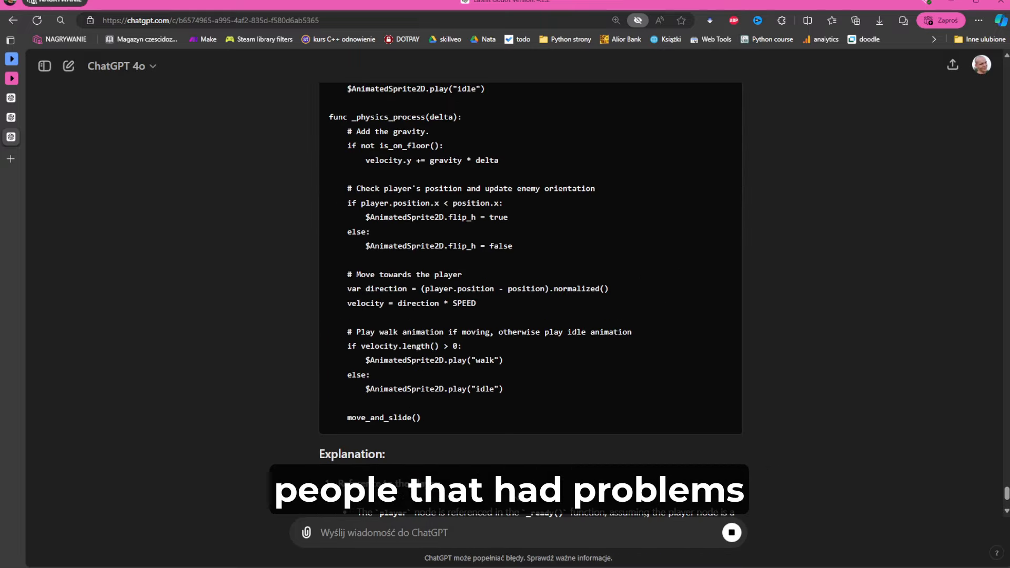